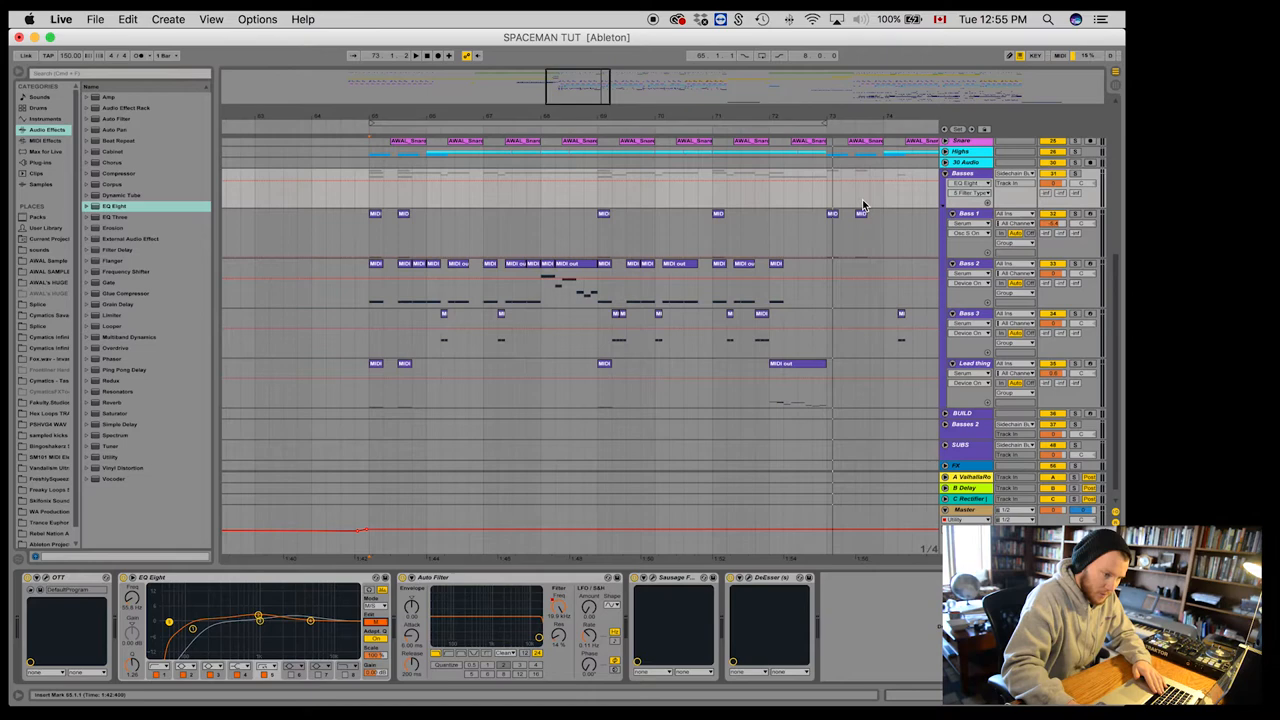
# Duplicate Bass 1–3 and group the copies as 'SUBS Part 1' below Basses.
pyautogui.rightClick(965, 173)
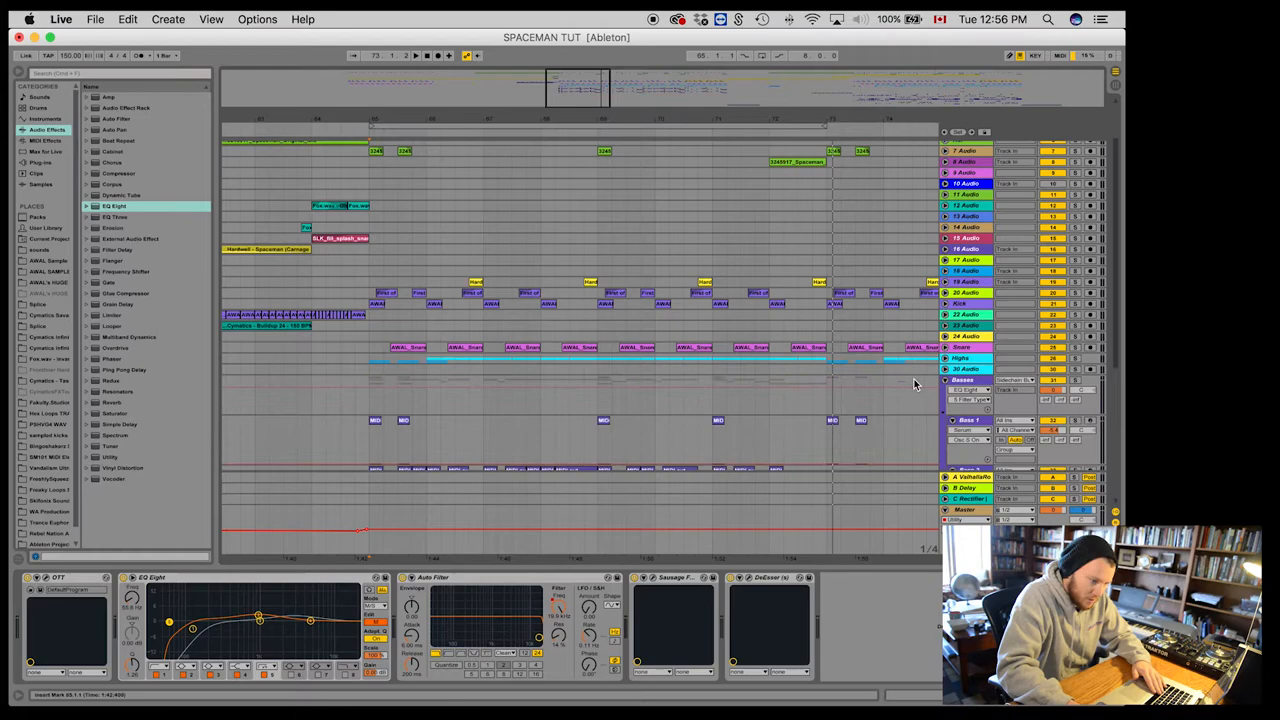
pyautogui.scroll(-3)
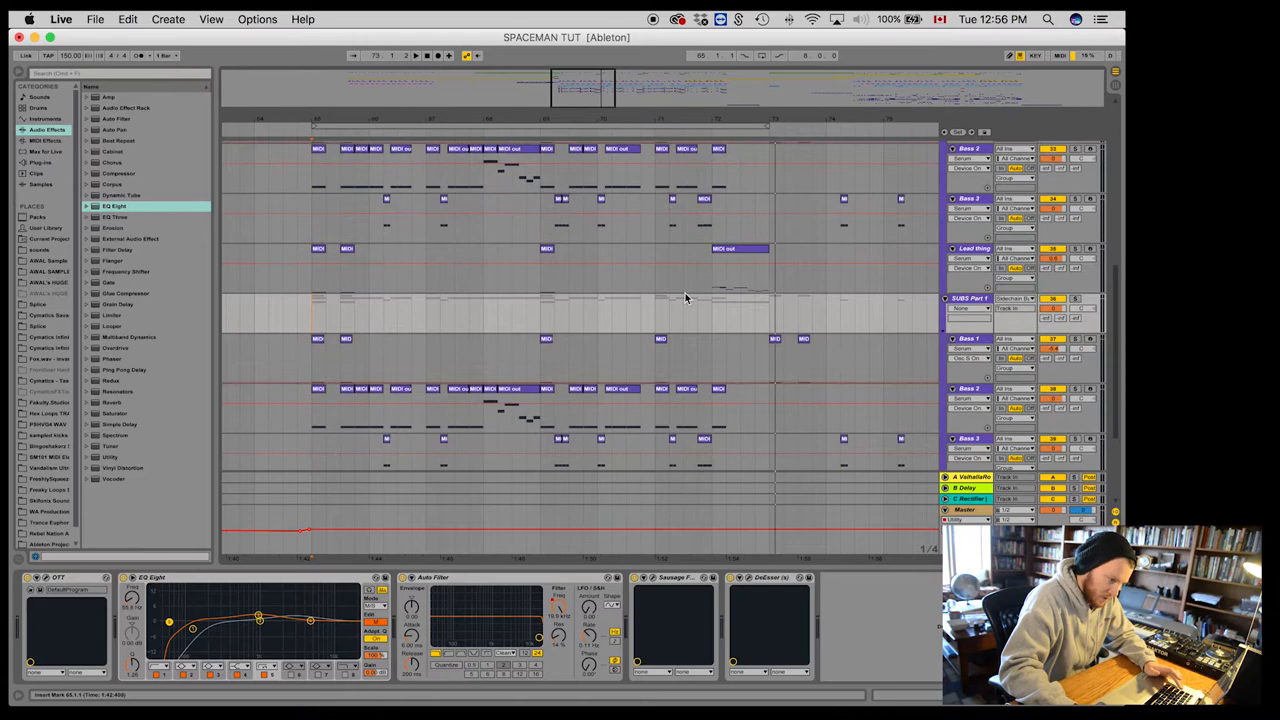
pyautogui.scroll(-3)
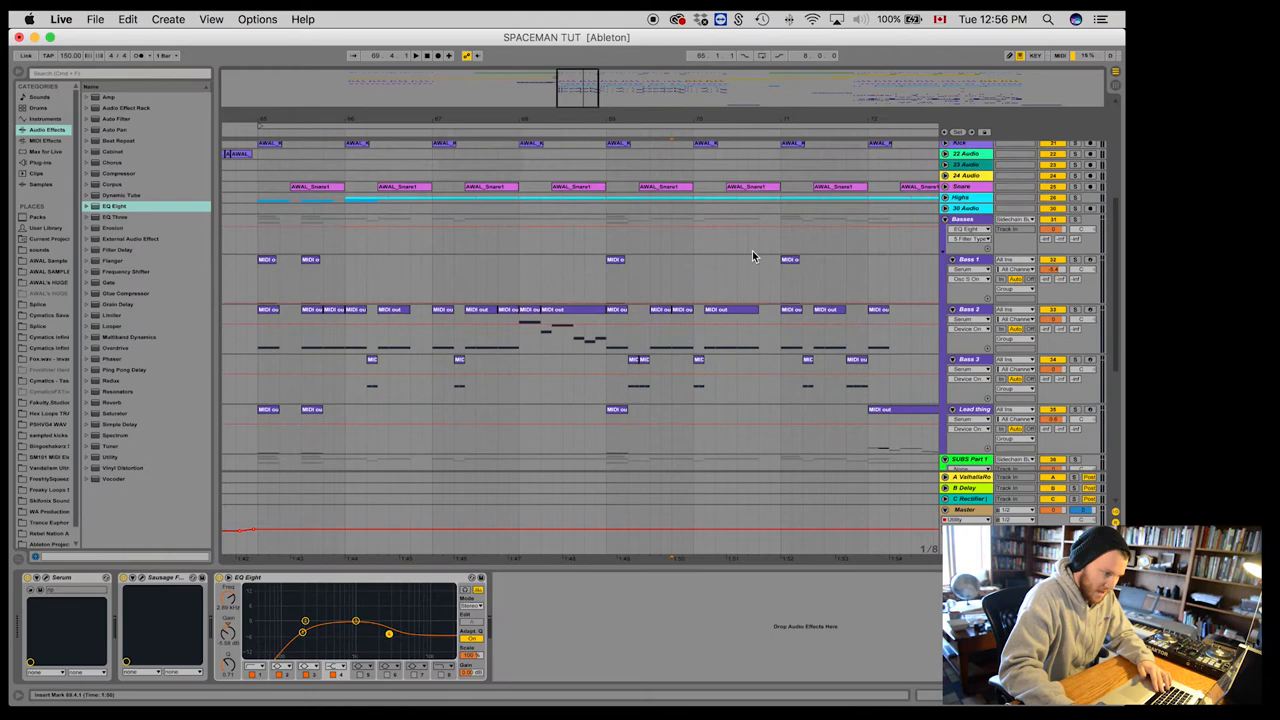
# Colour SUBS Part 1 green, delete Sausage Fattener and reset the Bass 2 copy's EQ Eight.
pyautogui.scroll(-3)
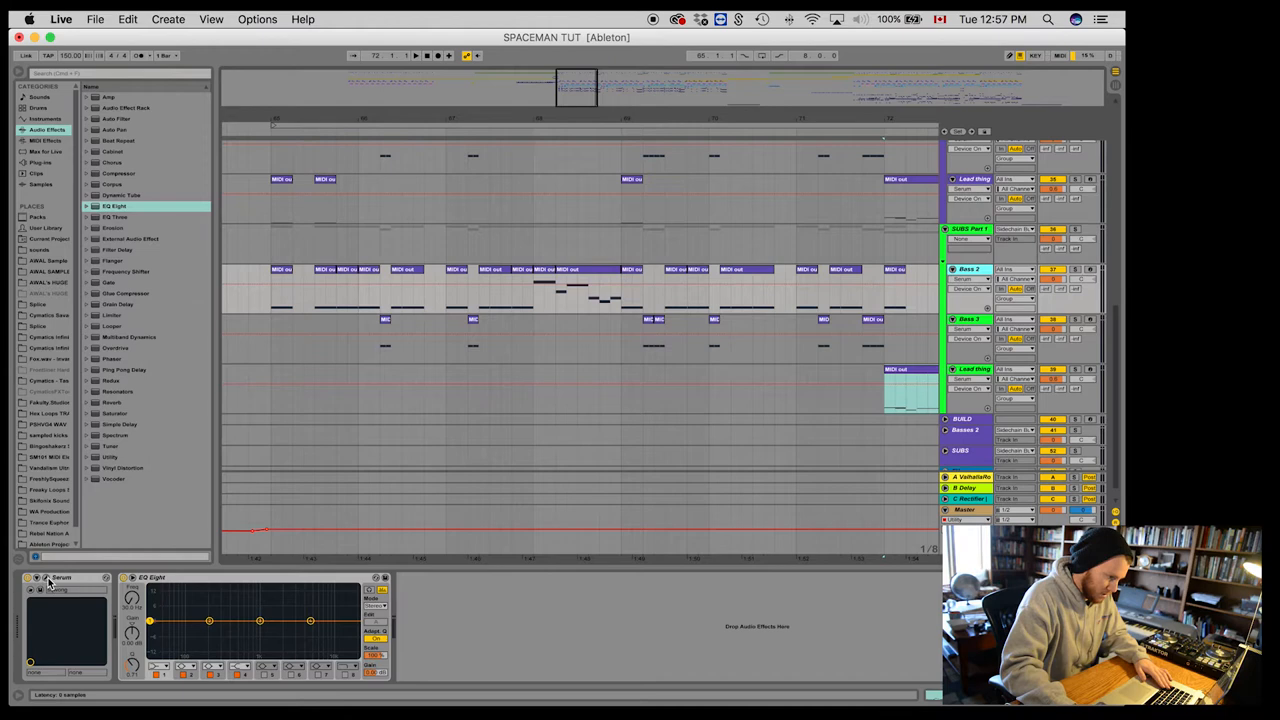
# Open the Bass 2 copy's Serum window and enable DIRECT OUT on the SUB oscillator.
pyautogui.click(28, 577)
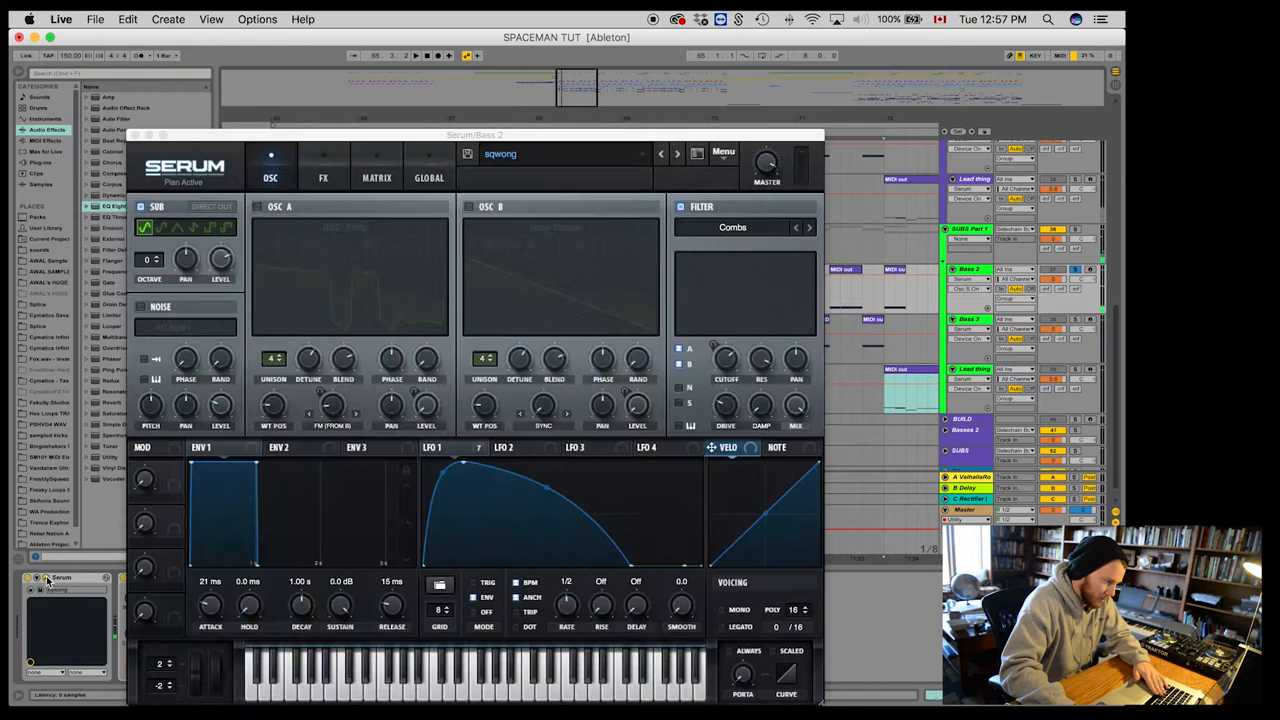
pyautogui.click(323, 178)
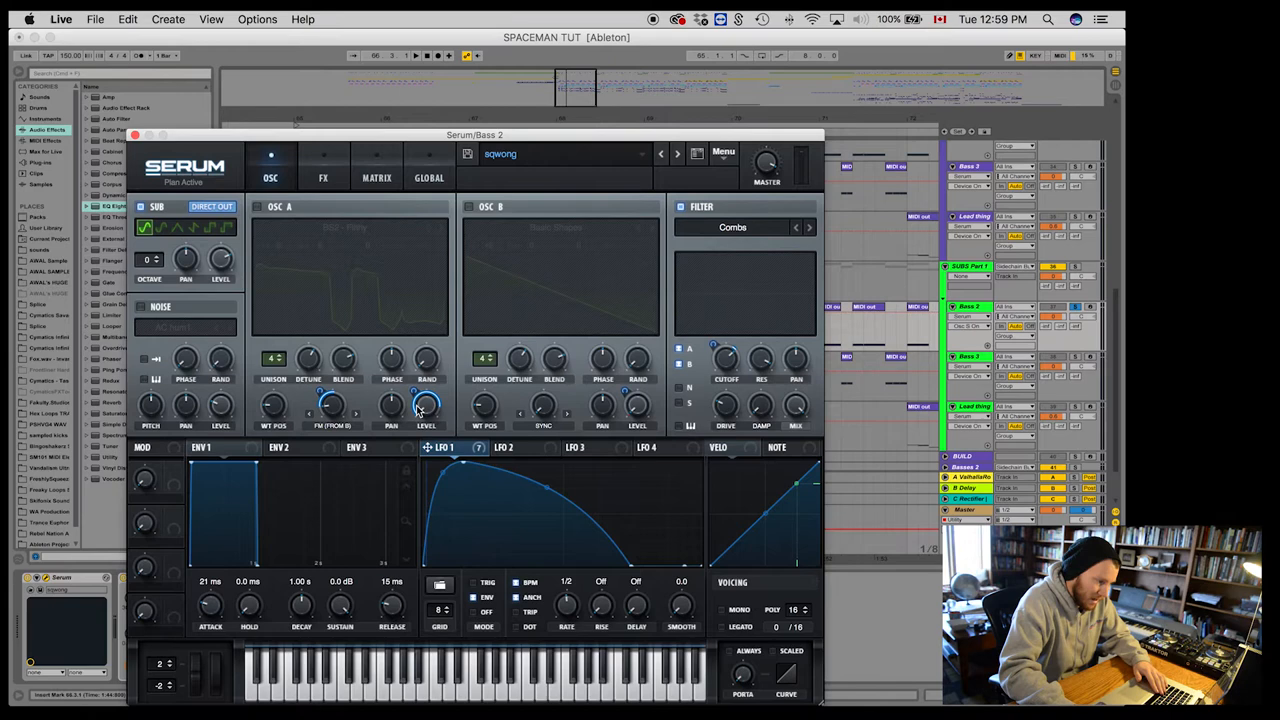
# Enable OSC A in Bass 2's Serum with UNISON 1 and a raised SUB LEVEL.
pyautogui.click(479, 447)
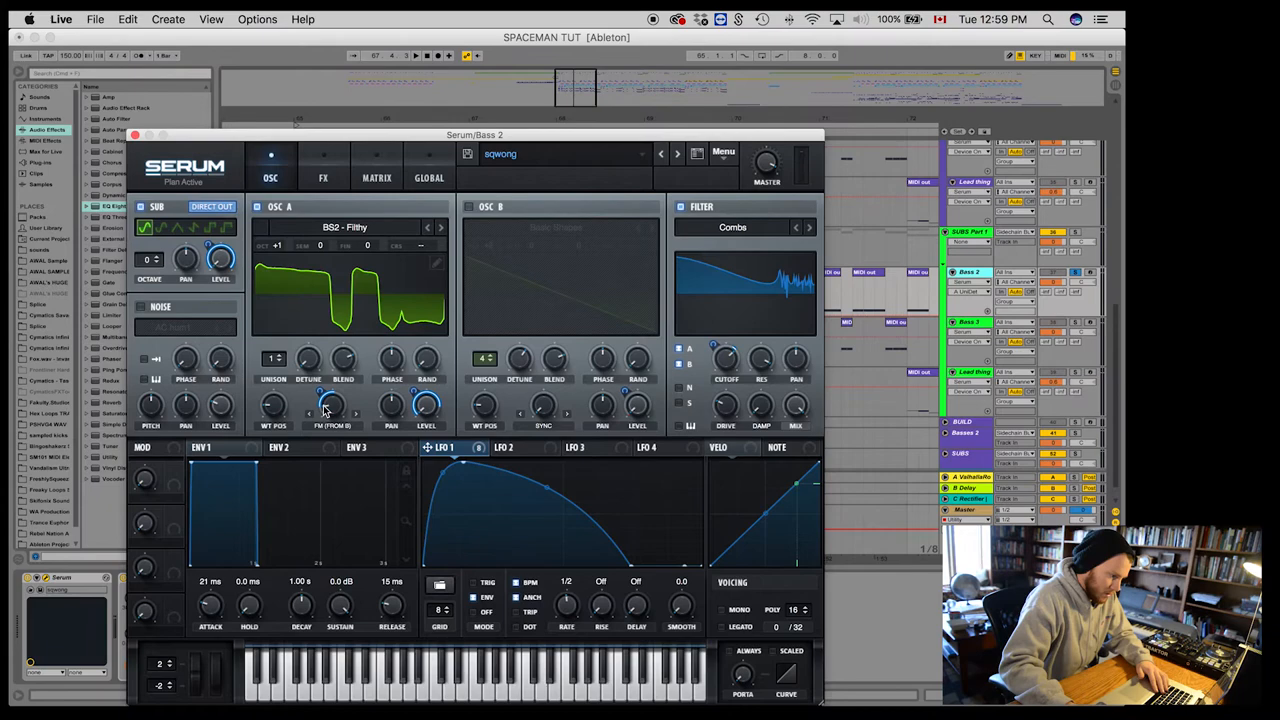
# Load the Analog_BD_Sin wavetable onto OSC A and toggle the sub oscillator.
pyautogui.click(344, 227)
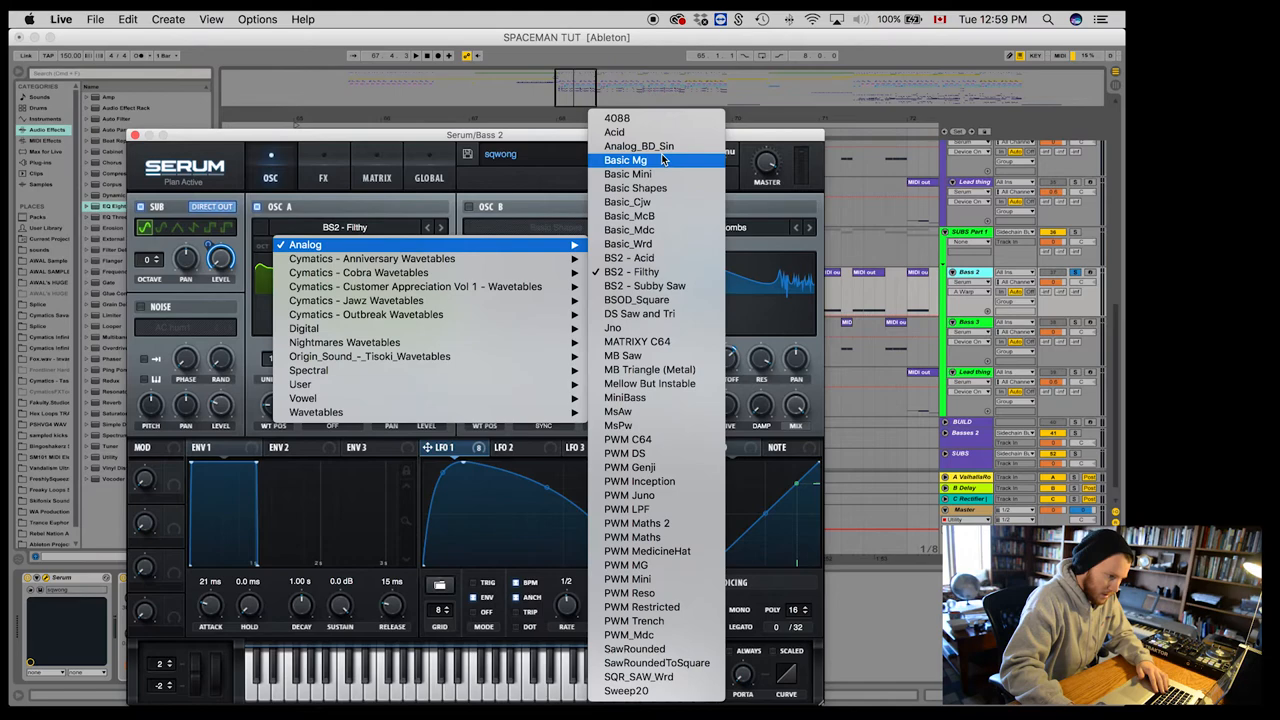
pyautogui.click(639, 146)
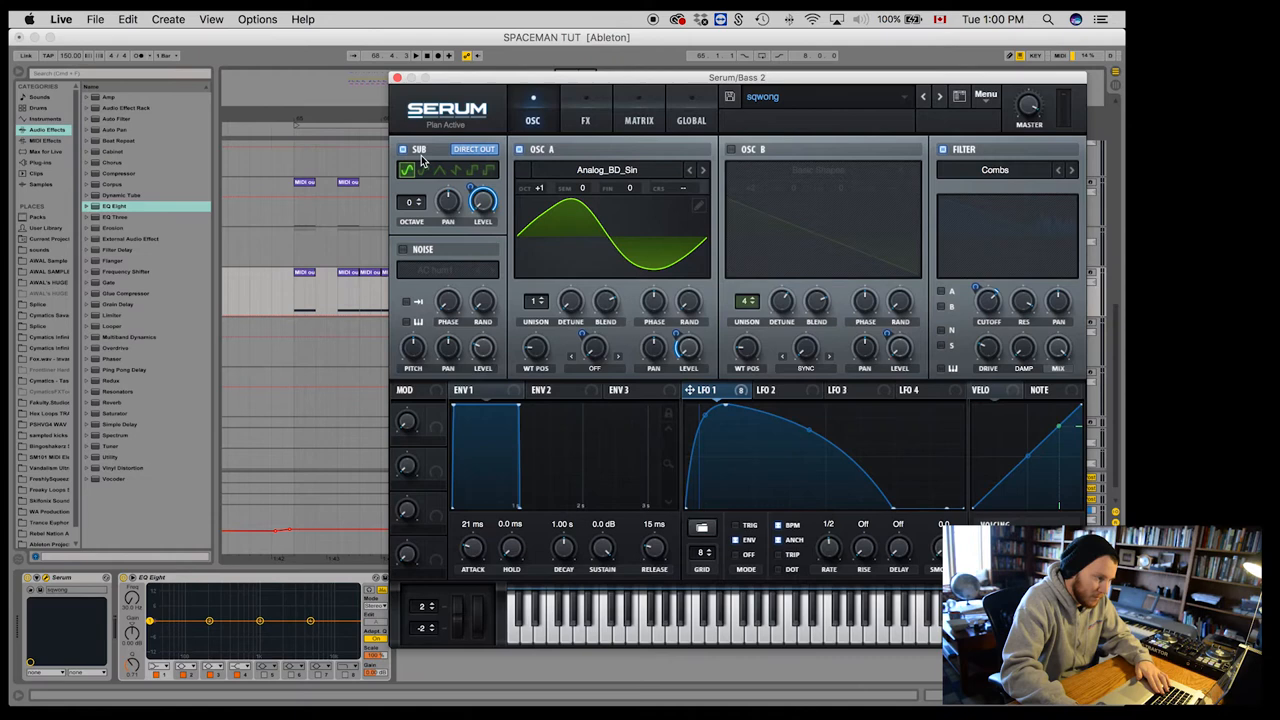
pyautogui.click(585, 112)
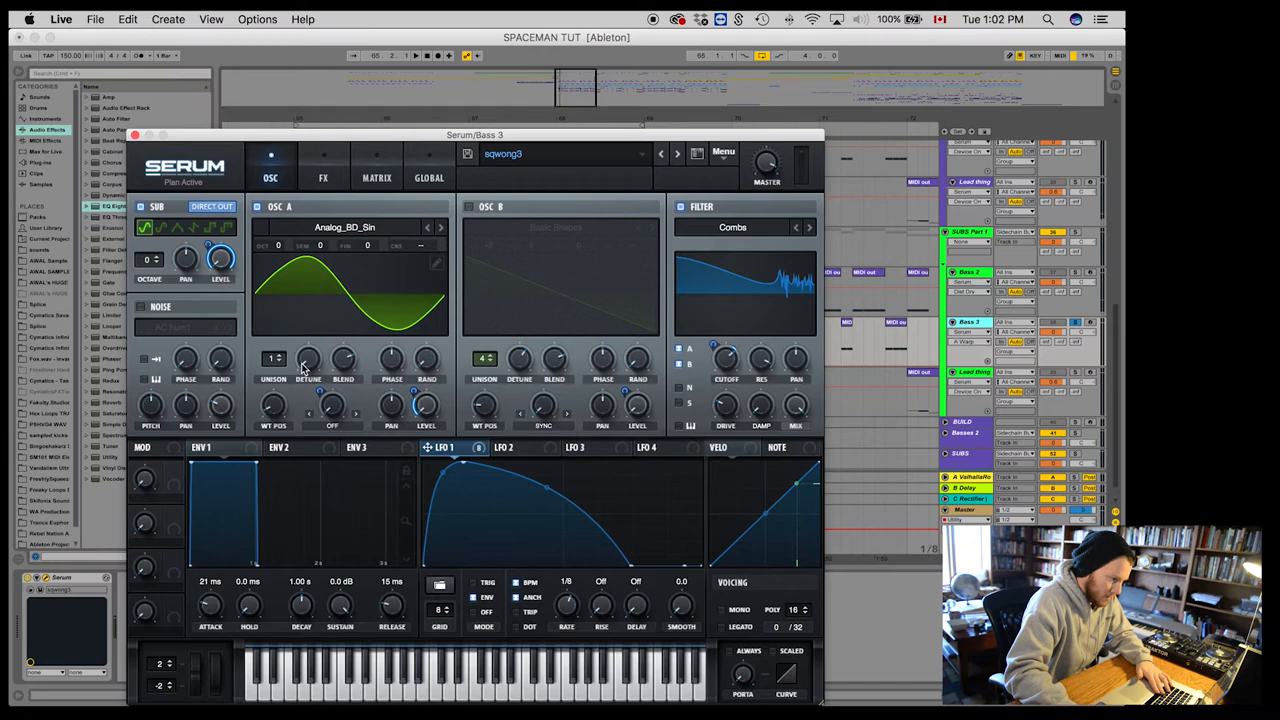
# Show the Bass 3 Serum patch's FX rack and toggle the Delay effect.
pyautogui.click(323, 178)
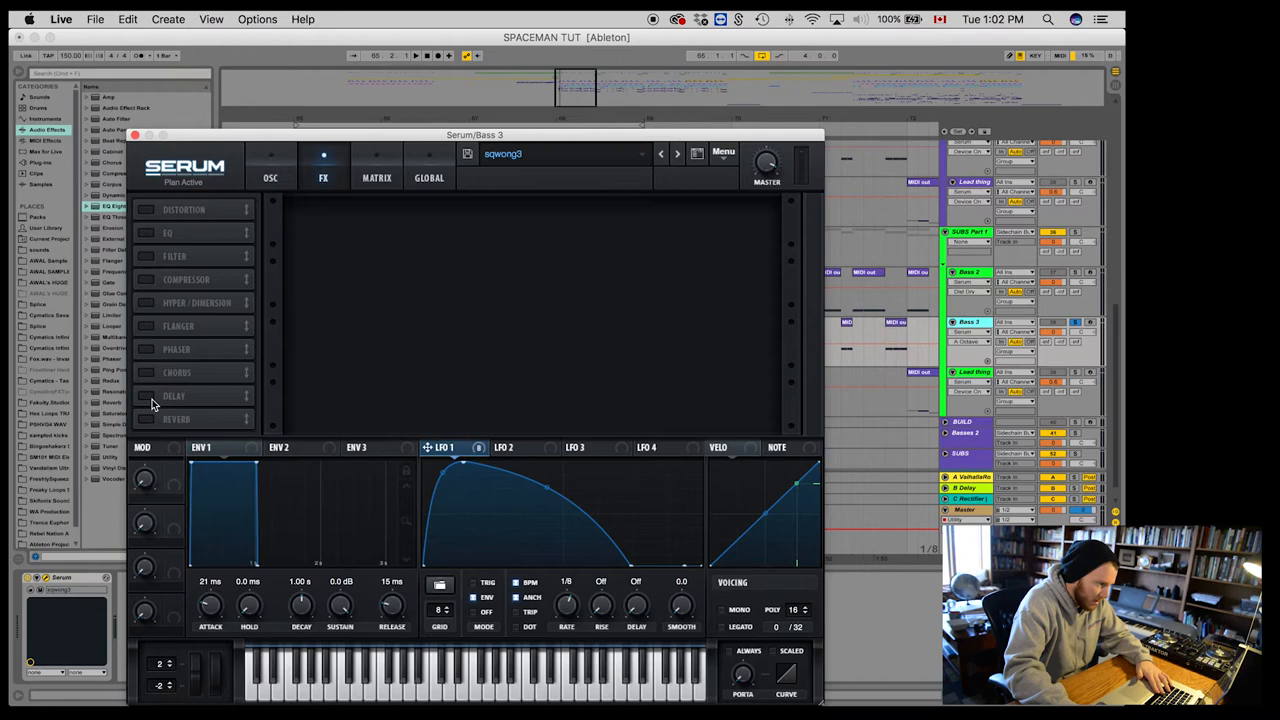
pyautogui.click(145, 209)
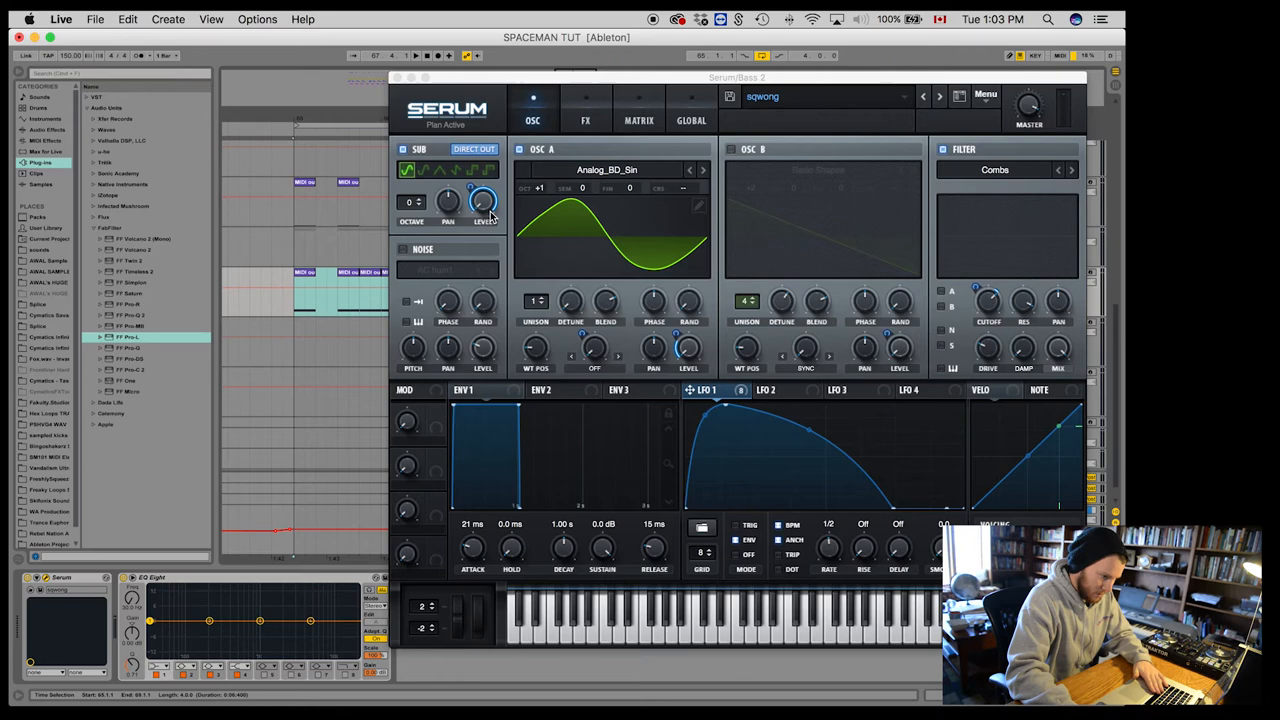
pyautogui.moveTo(1030, 107)
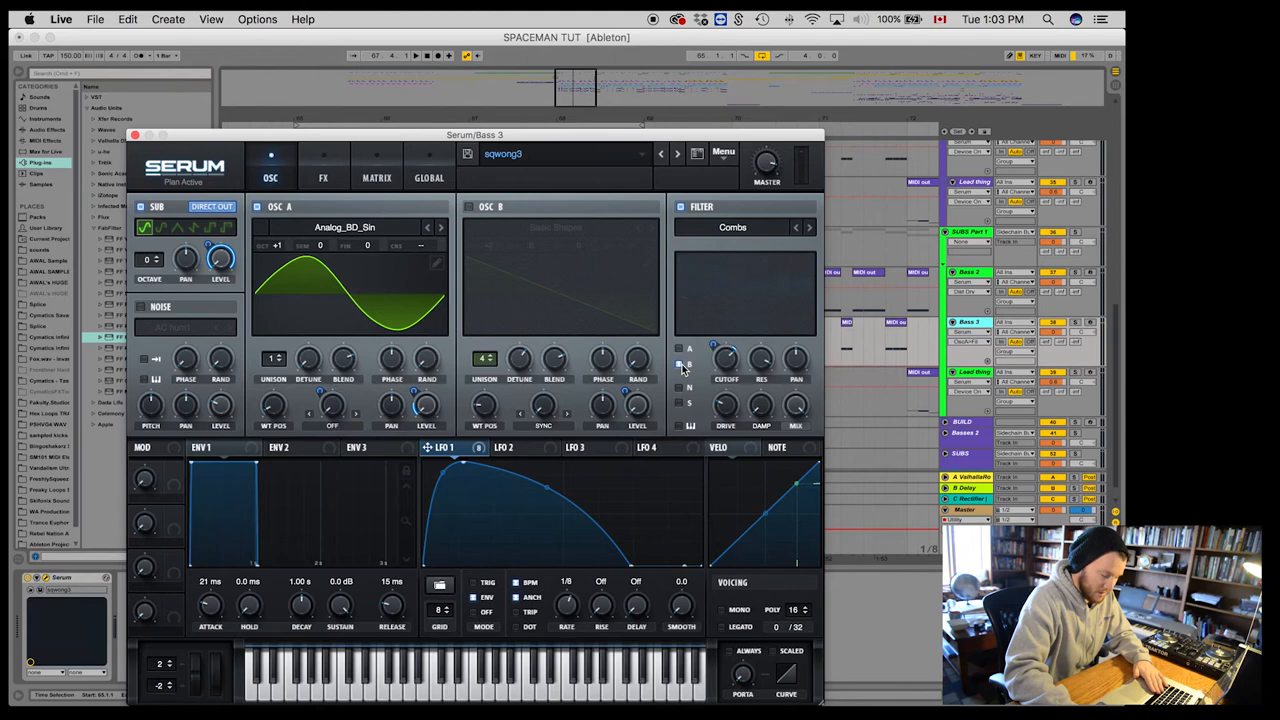
# Match Bass 2 and Bass 3 sub levels, toggle OSC B filter routing, and close Serum.
pyautogui.click(135, 135)
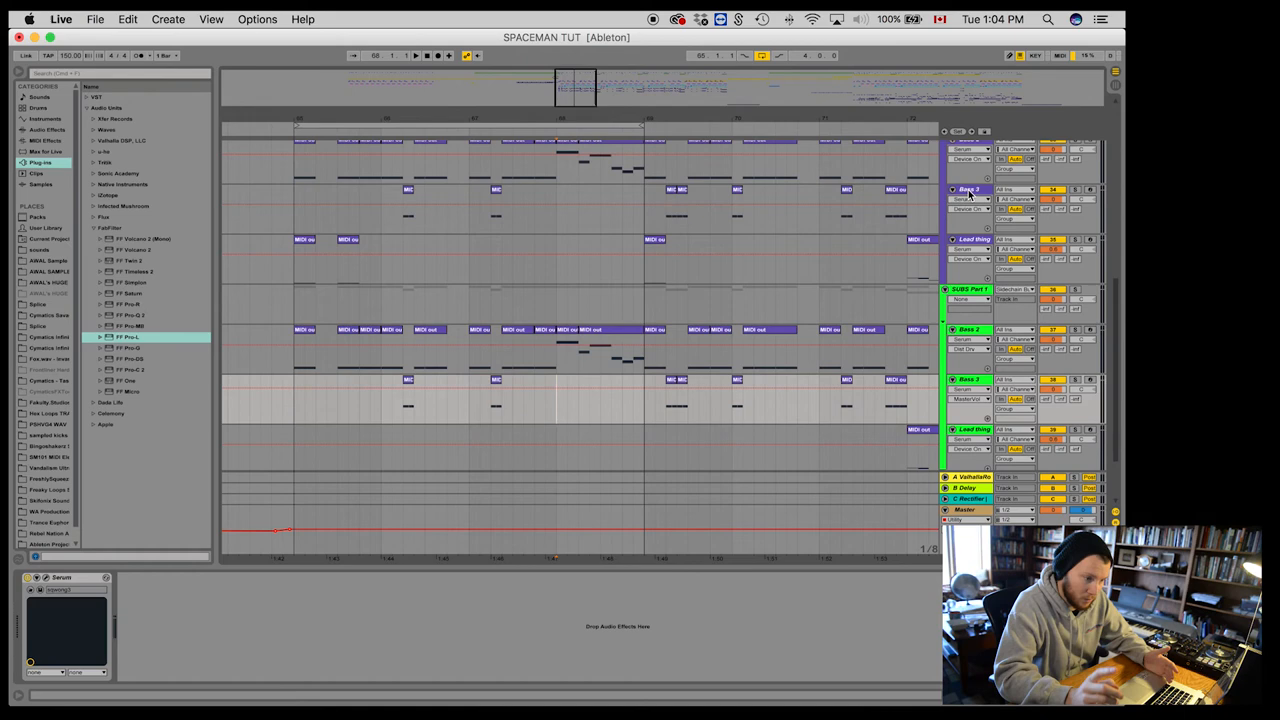
# Select the SUBS Part 1 group and expand the iZotope plug-in folder in the browser.
pyautogui.click(968, 289)
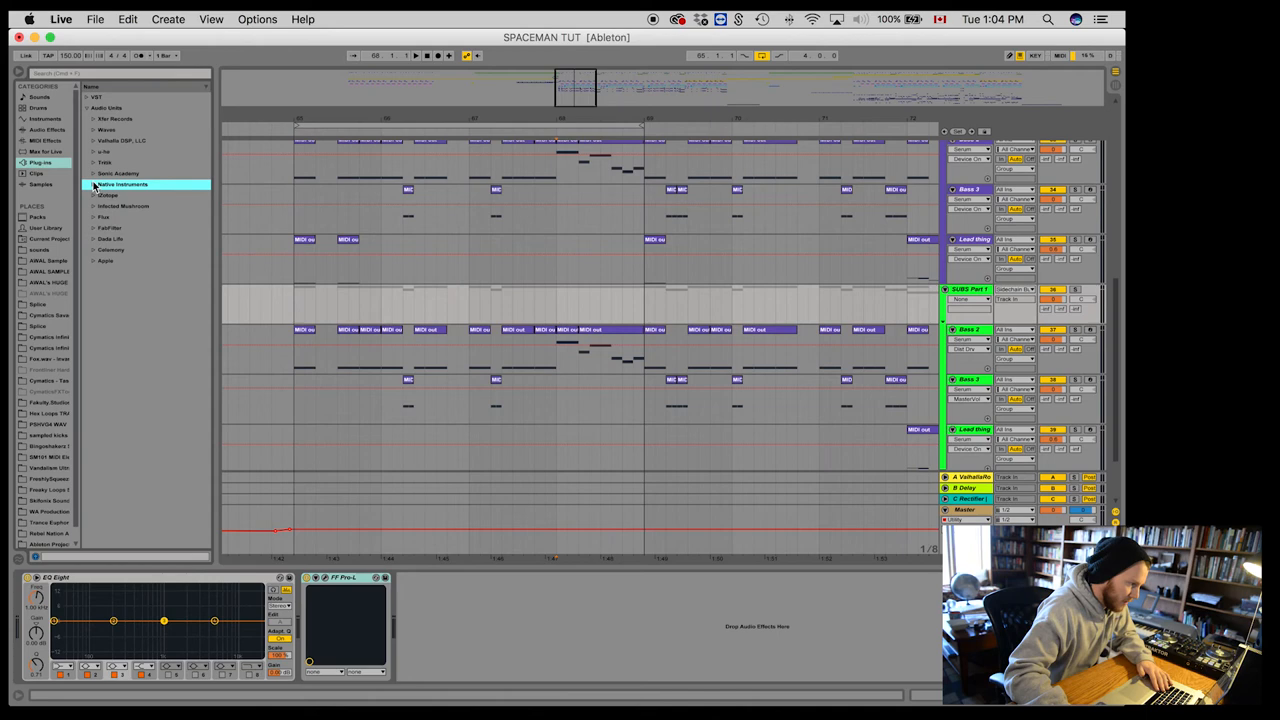
pyautogui.click(107, 195)
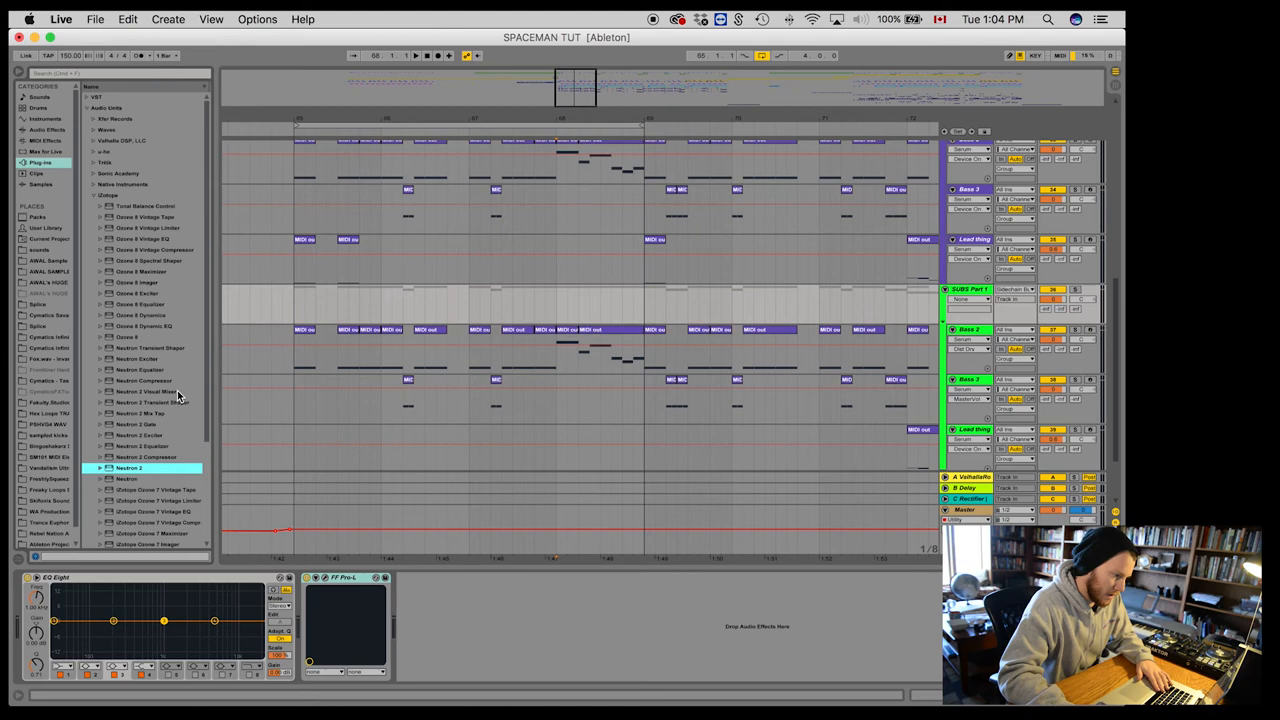
# Load Neutron 2 on SUBS Part 1, lower Compressor 1 threshold, and give Pro-L +2.2 dB gain.
pyautogui.doubleClick(128, 467)
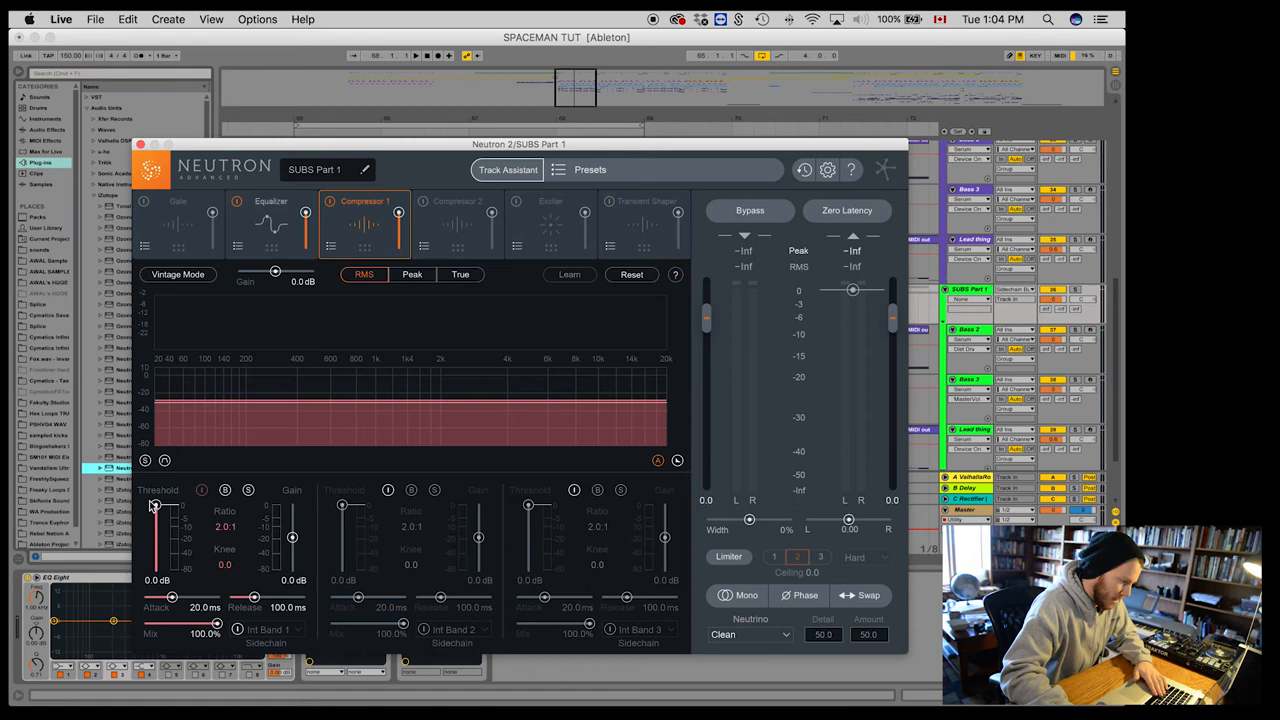
pyautogui.moveTo(155, 505); pyautogui.dragTo(155, 518)
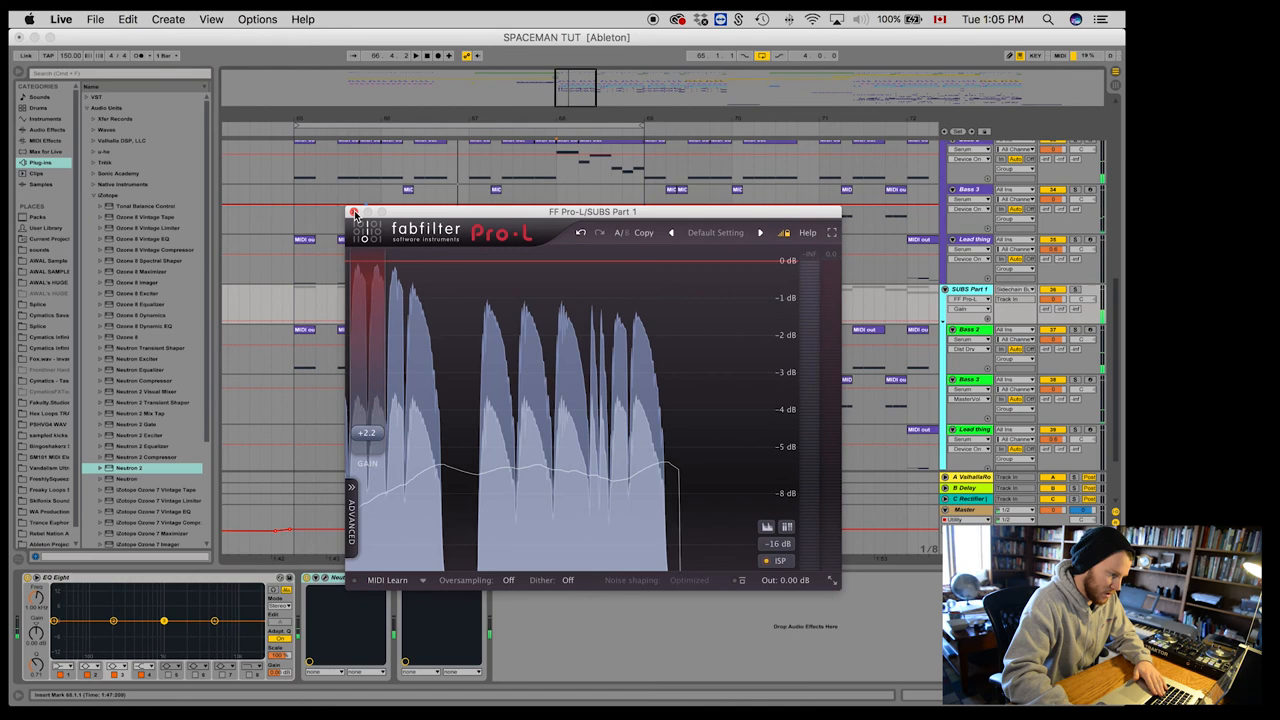
pyautogui.click(354, 212)
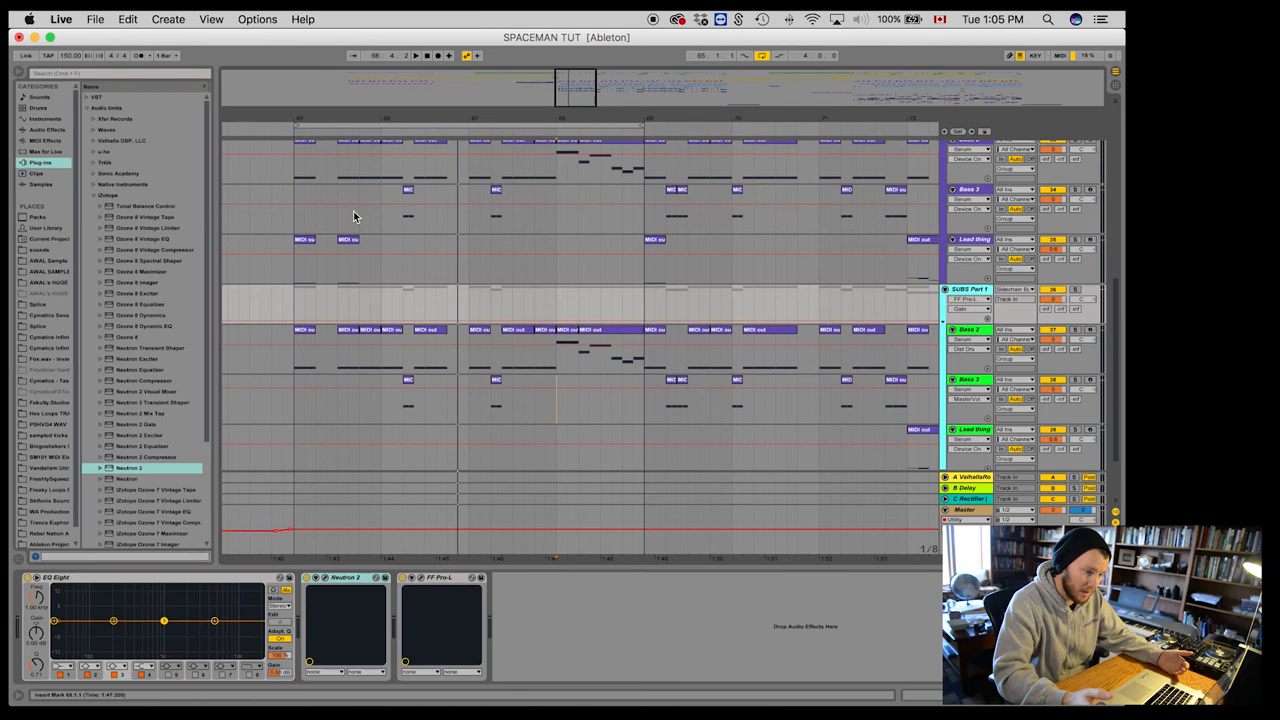